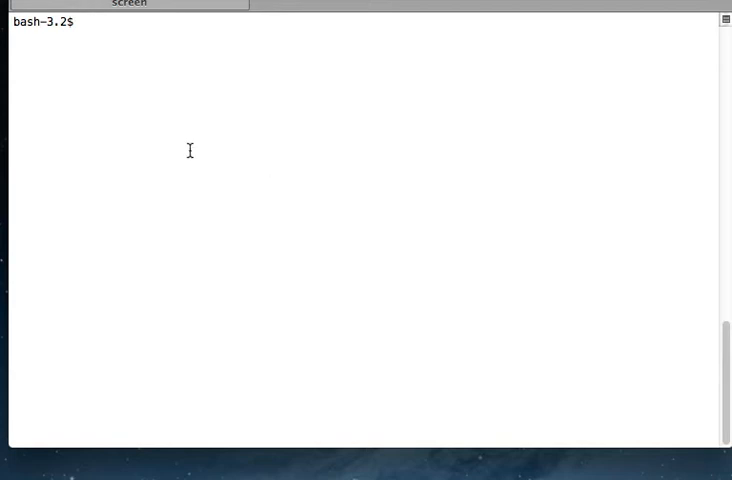
{"action": "mouse_move", "coordinate": [277, 163]}
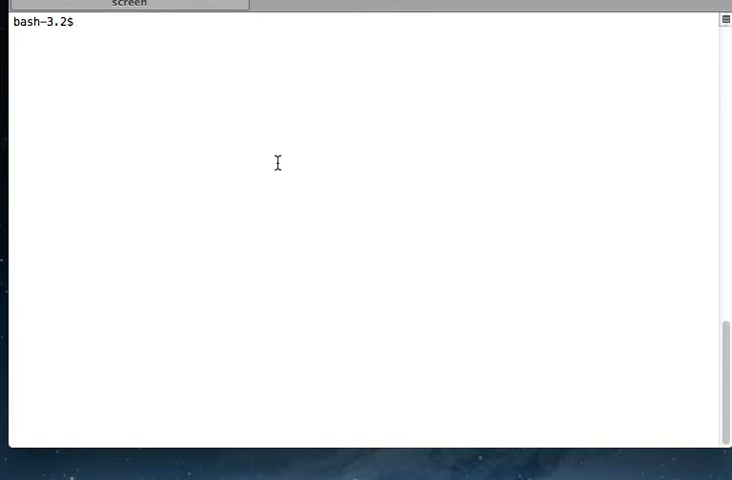
Discard a partial command and bring up the which manual page with man which
{"action": "type", "text": "which"}
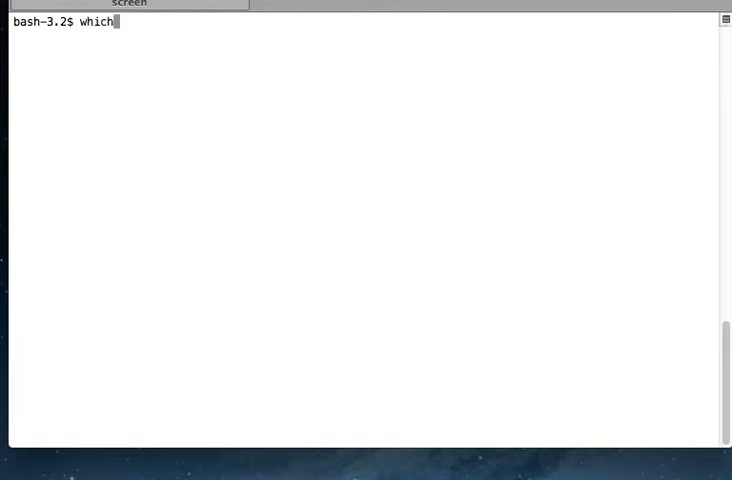
{"action": "key", "text": "ctrl+u"}
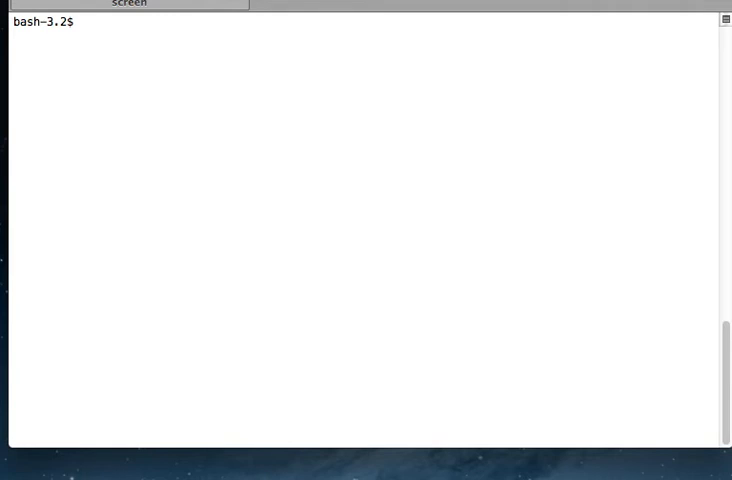
{"action": "type", "text": "man whi"}
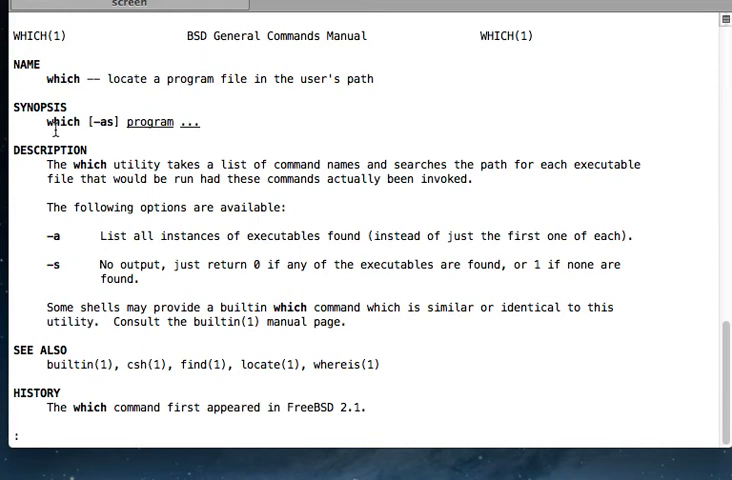
{"action": "mouse_move", "coordinate": [77, 203]}
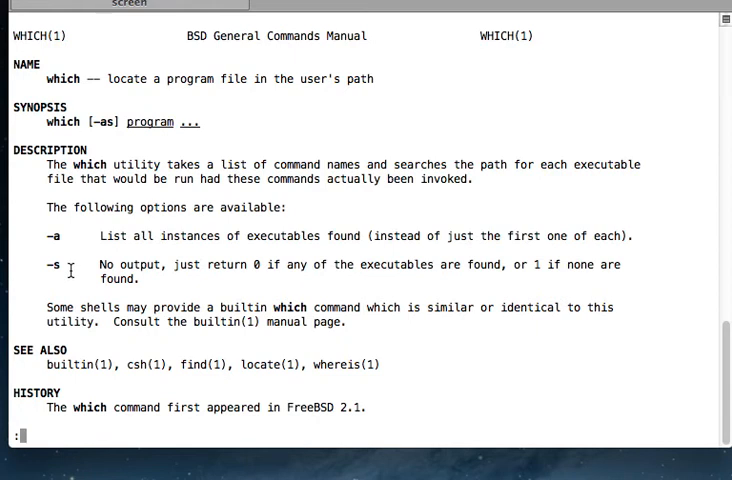
Quit the man page and locate cat, man and which (/bin/cat, /usr/bin/man, /usr/bin/which)
{"action": "key", "text": "q"}
{"action": "type", "text": "which cat"}
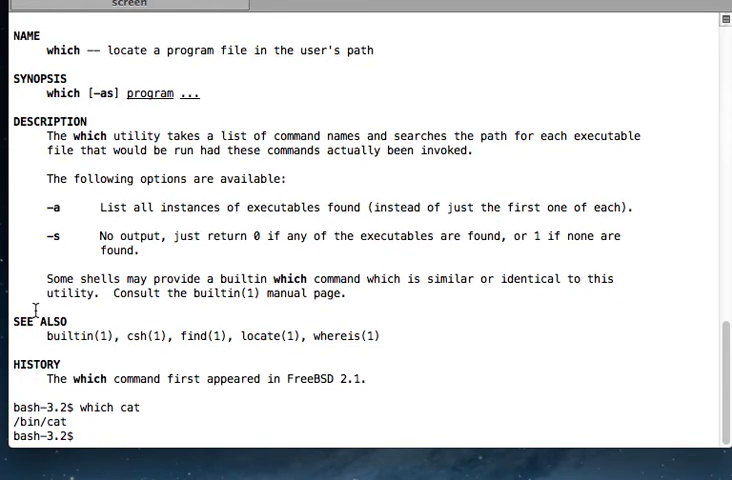
{"action": "mouse_move", "coordinate": [15, 422]}
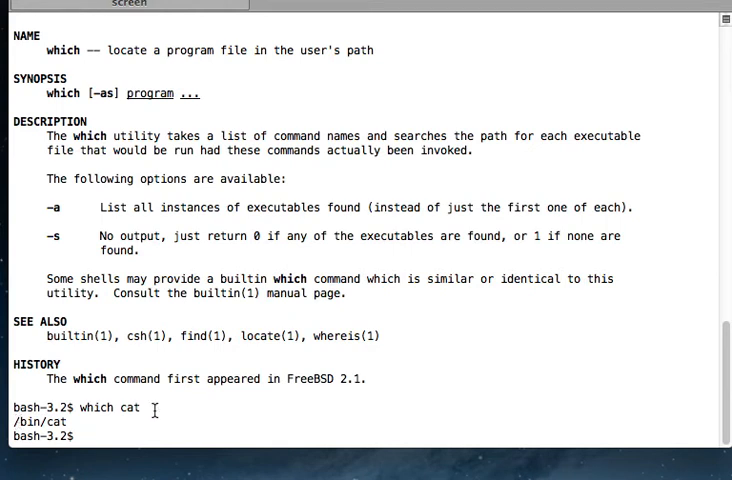
{"action": "type", "text": "which"}
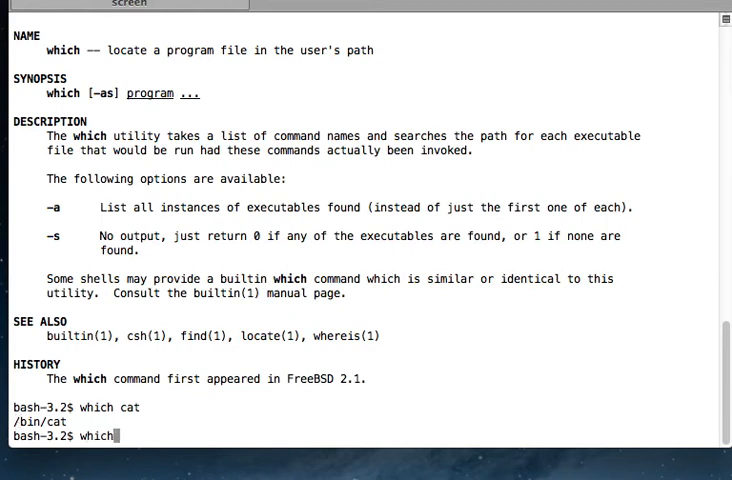
{"action": "type", "text": "man"}
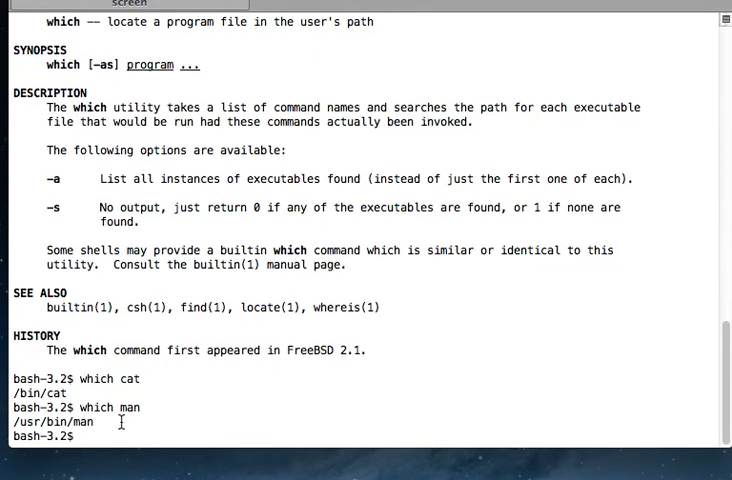
{"action": "type", "text": "which"}
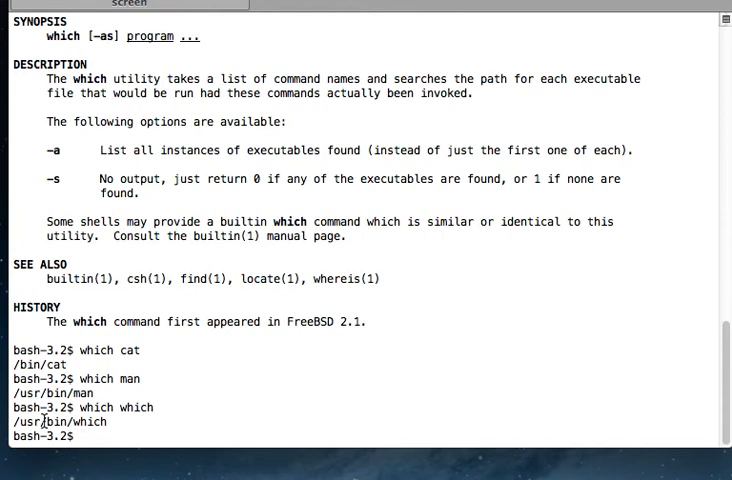
Locate mysql at /usr/local/bin, psql inside Postgres.app, and ruby under rvm
{"action": "type", "text": "which mysql"}
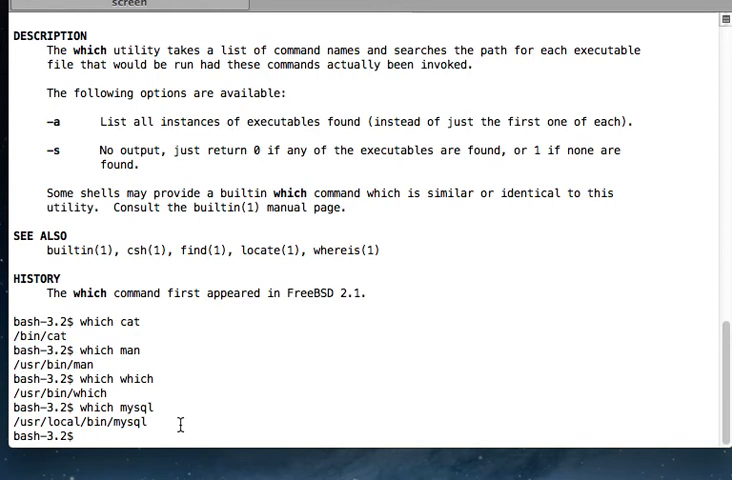
{"action": "type", "text": "which ps"}
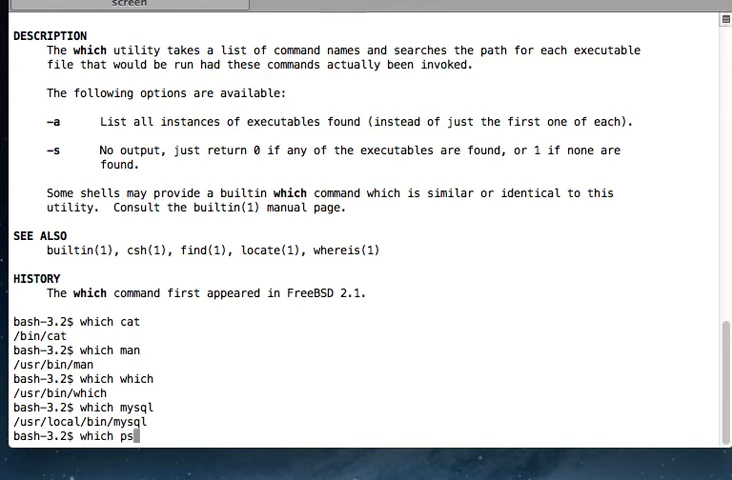
{"action": "key", "text": "Return"}
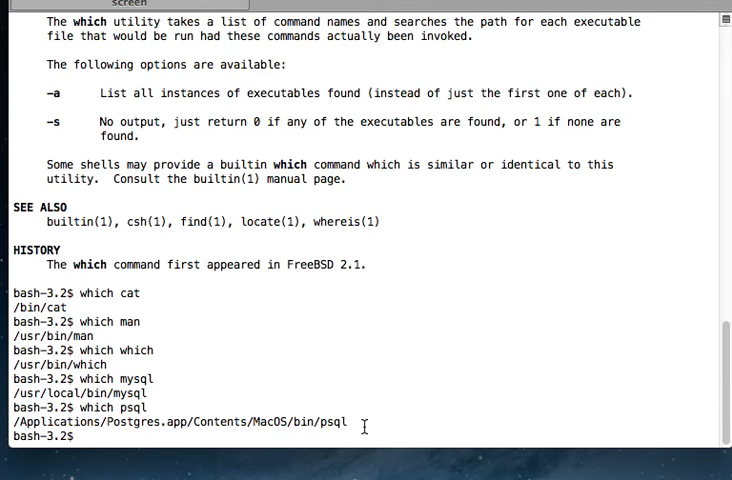
{"action": "type", "text": "which p"}
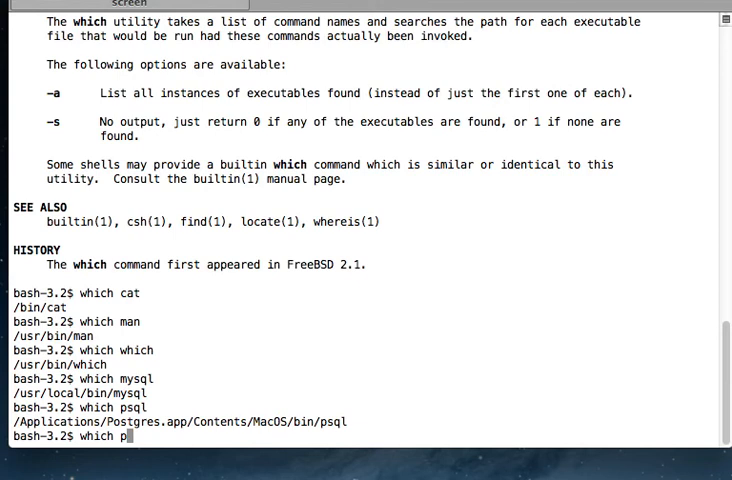
{"action": "type", "text": "ruby"}
{"action": "key", "text": "Return"}
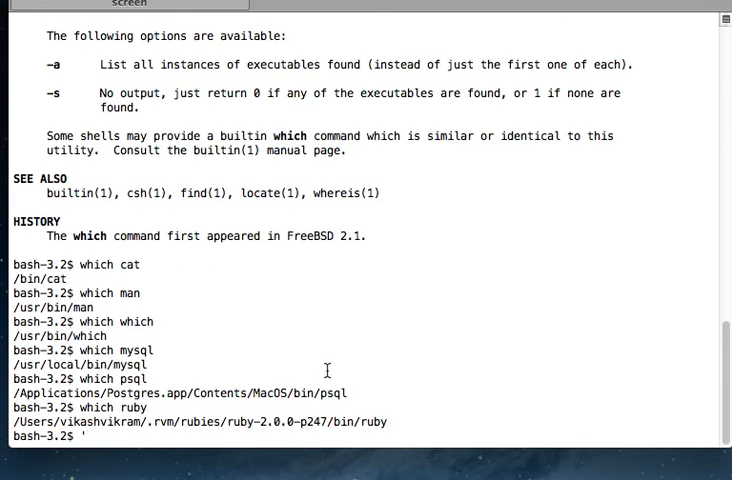
{"action": "key", "text": "Return"}
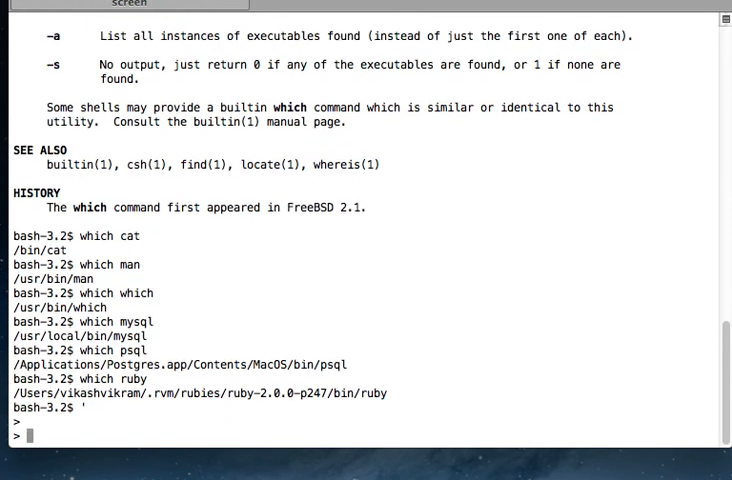